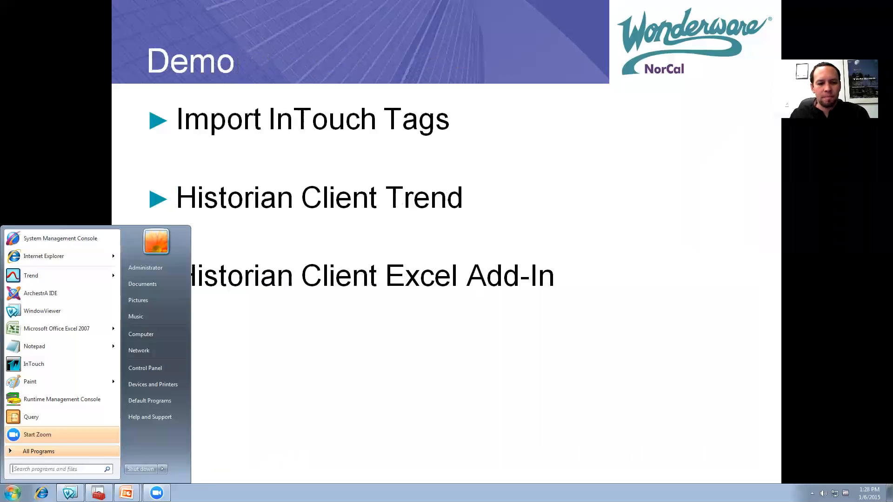
Step: Launch the System Management Console and bring up the Historian configuration actions for Import Tags
{"action": "left_click", "coordinate": [62, 239]}
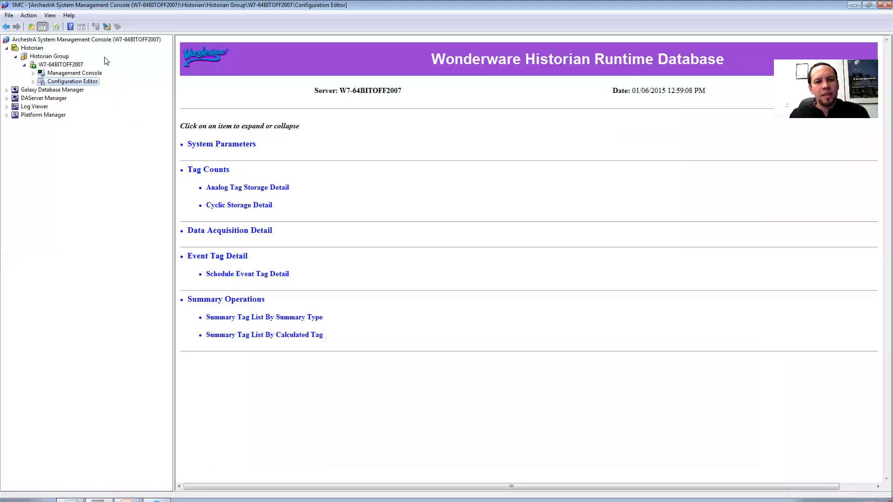
{"action": "right_click", "coordinate": [72, 81]}
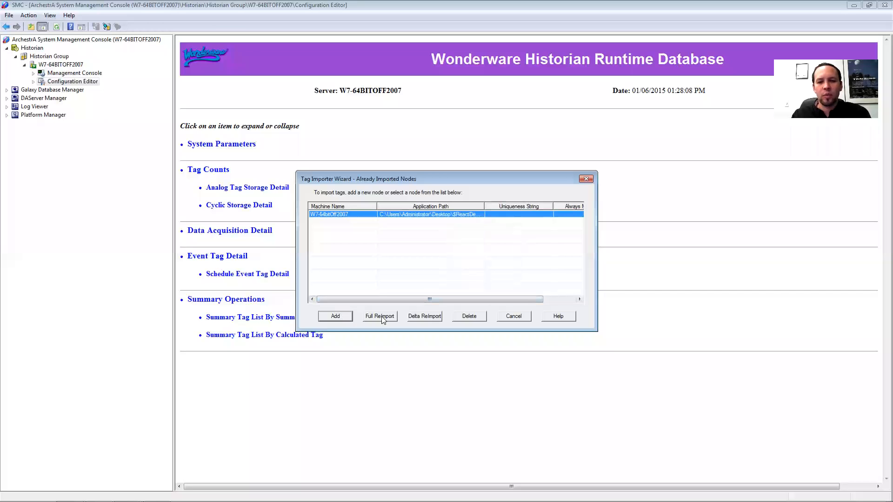
Step: Run a Full Reimport of the InTouch node, keeping its application path and all tag categories, and finish
{"action": "left_click", "coordinate": [379, 316]}
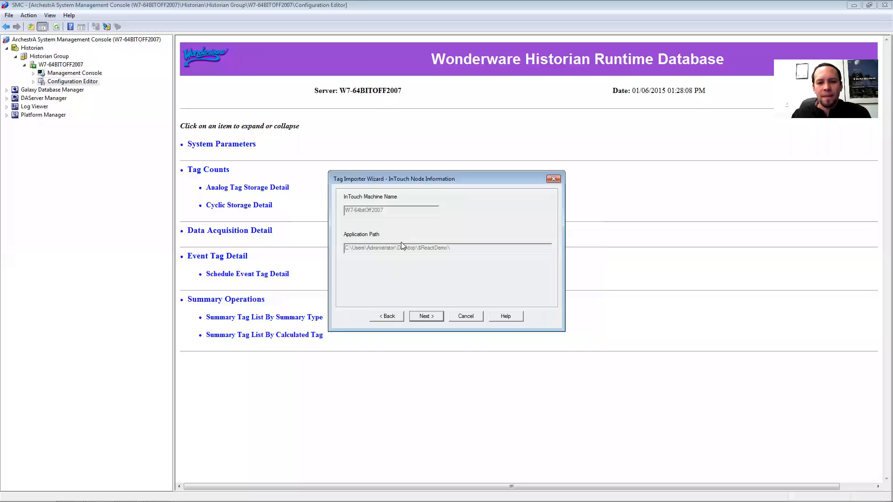
{"action": "mouse_move", "coordinate": [437, 254]}
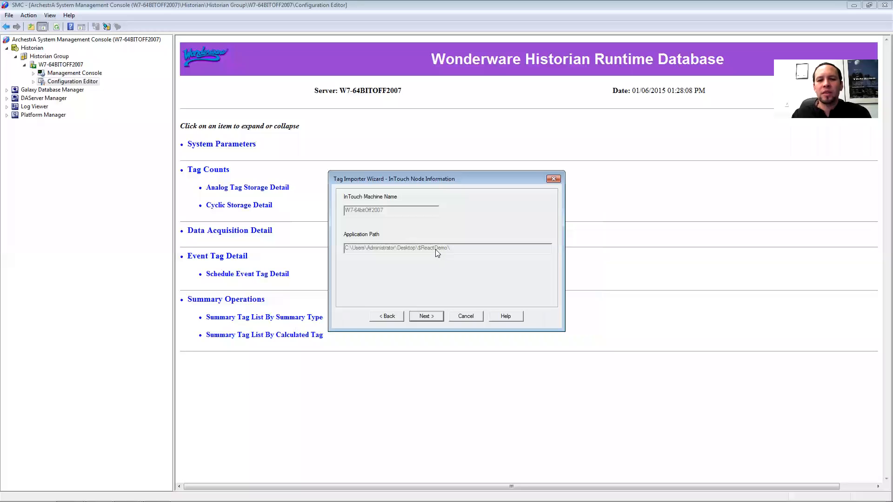
{"action": "mouse_move", "coordinate": [424, 255]}
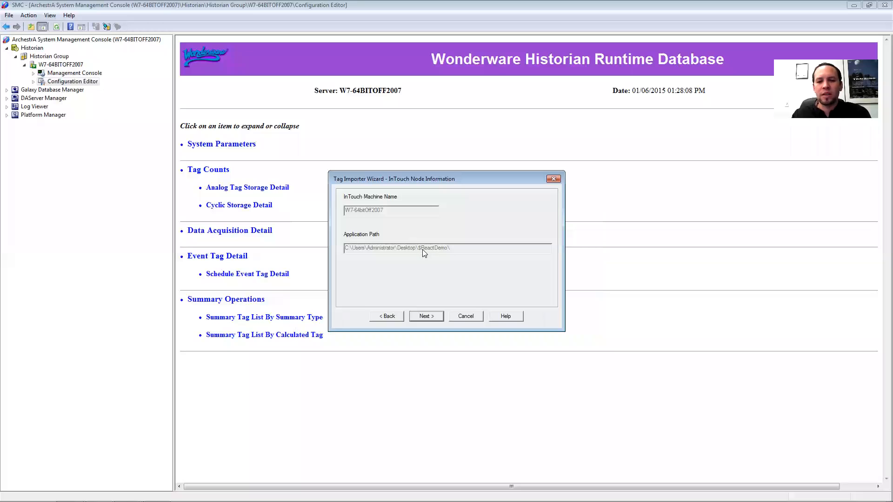
{"action": "left_click", "coordinate": [425, 317]}
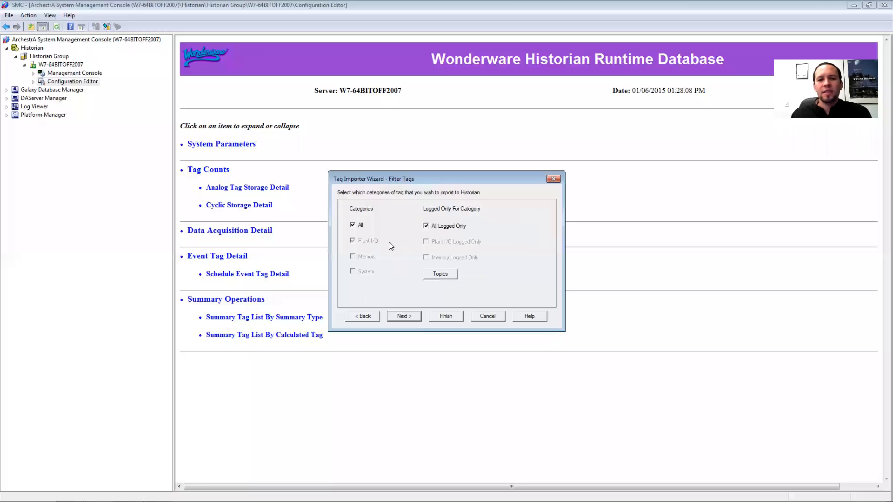
{"action": "mouse_move", "coordinate": [387, 239]}
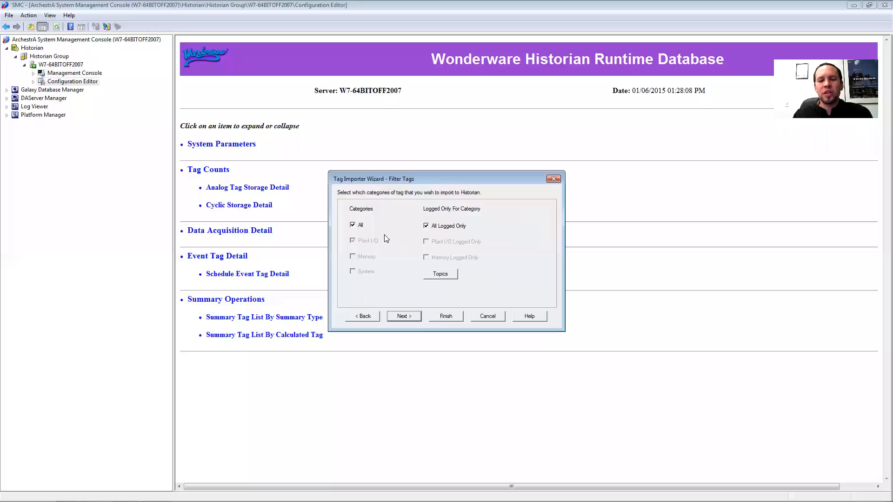
{"action": "mouse_move", "coordinate": [384, 232]}
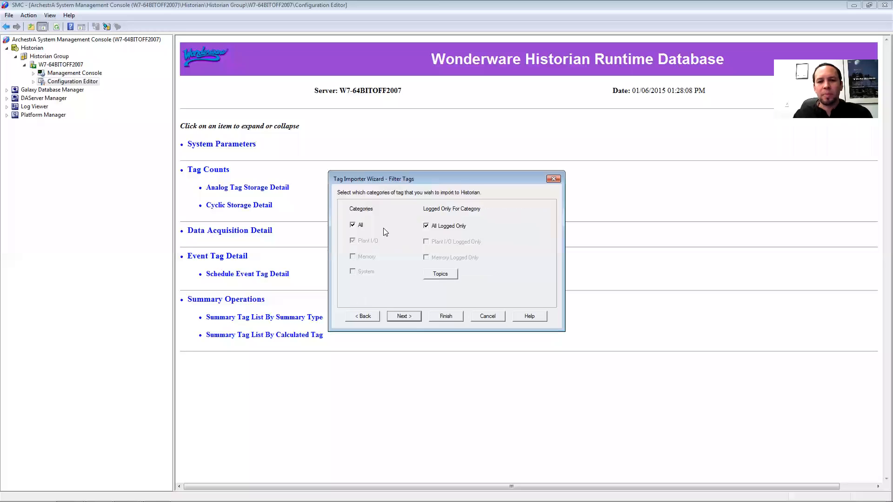
{"action": "mouse_move", "coordinate": [400, 233]}
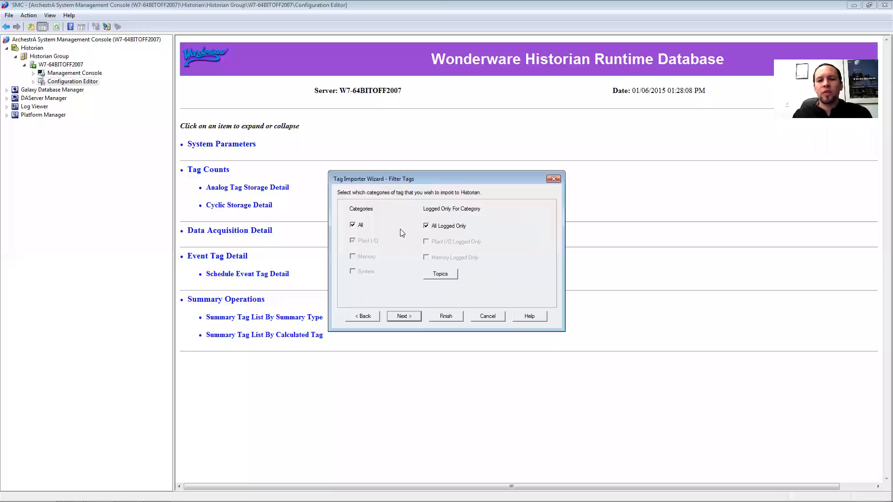
{"action": "mouse_move", "coordinate": [414, 240]}
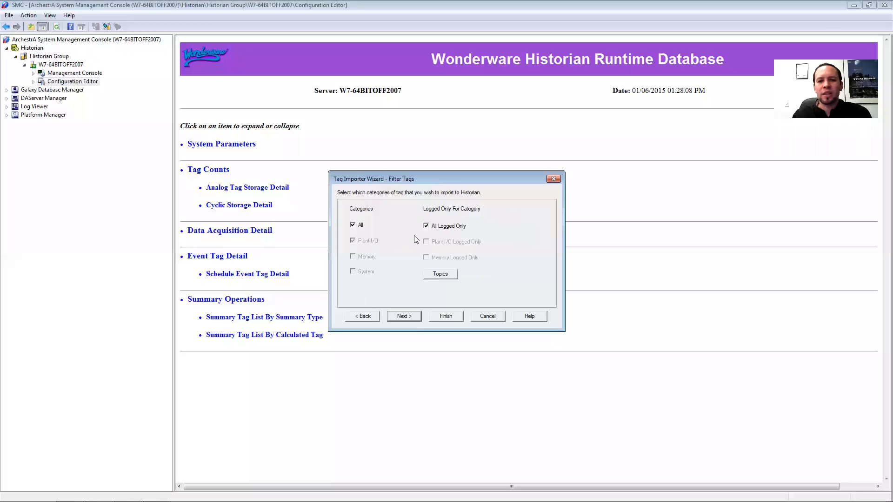
{"action": "left_click", "coordinate": [404, 316]}
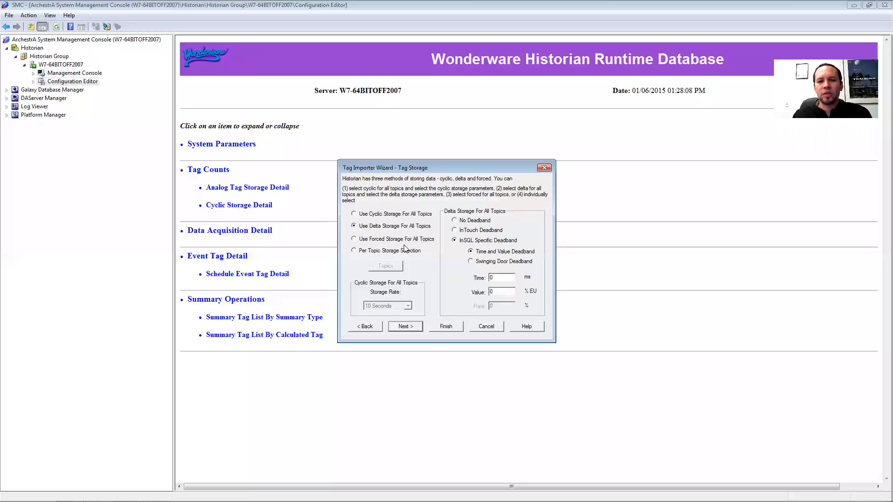
{"action": "left_click", "coordinate": [405, 326]}
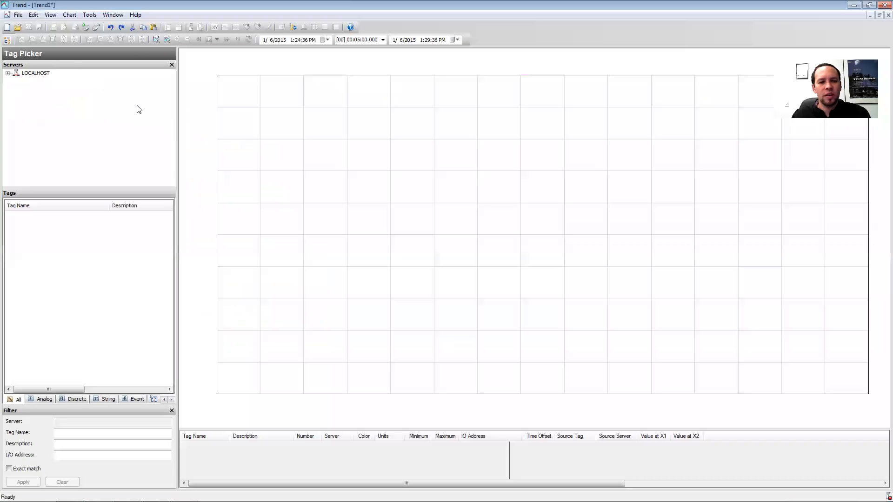
Step: Expand LOCALHOST in the Tag Picker and add ReactLevel to the chart, keeping the current start date
{"action": "left_click", "coordinate": [454, 40]}
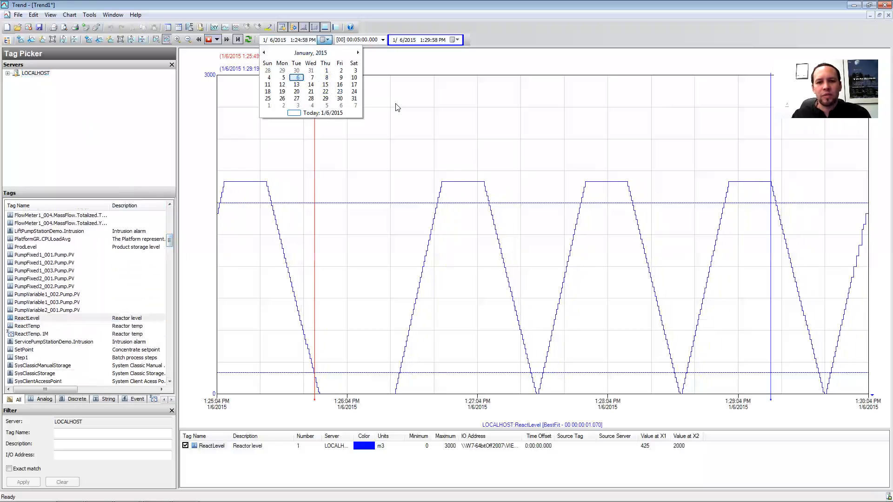
{"action": "left_click", "coordinate": [383, 39]}
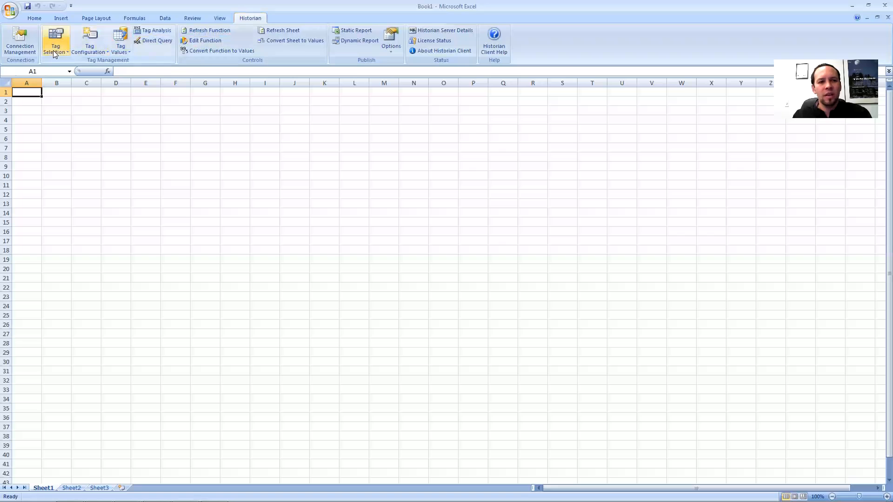
Step: Insert the ReactLevel tag from LOCALHOST into cell $A$1 via Tag Selection
{"action": "left_click", "coordinate": [55, 41]}
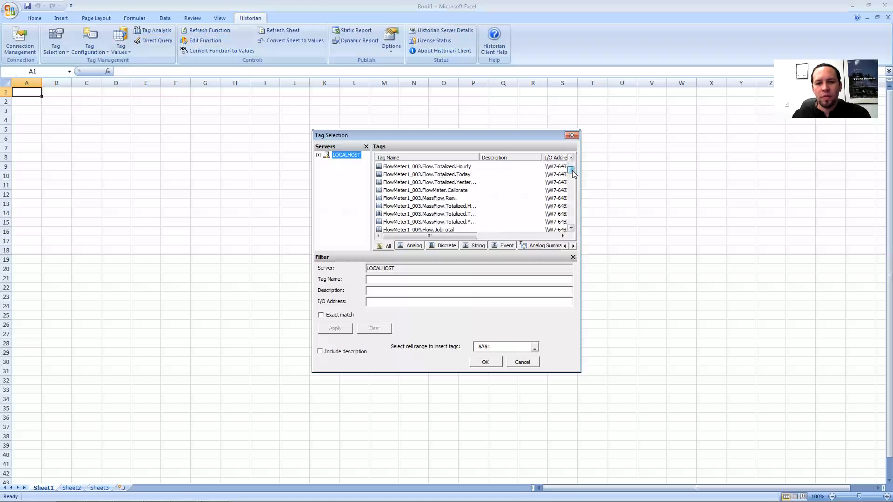
{"action": "left_click", "coordinate": [120, 37]}
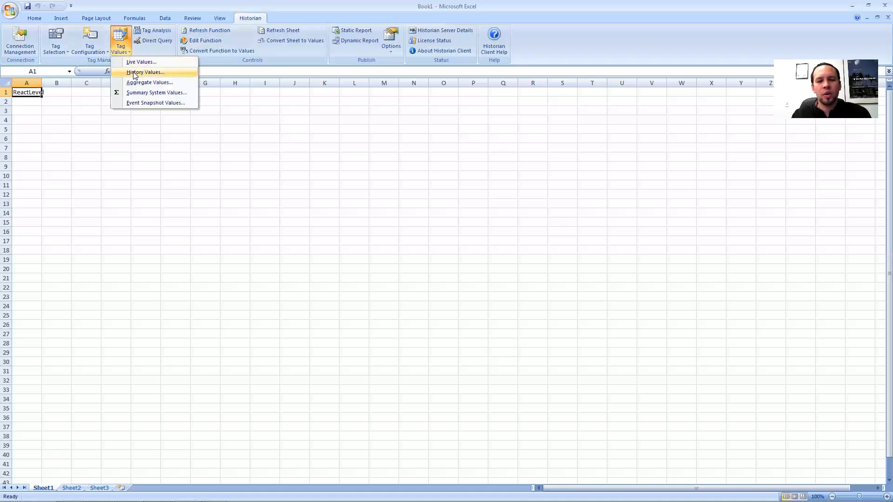
Step: Query ReactLevel History Values in cyclic mode, spaced every minute, over a relative last-10-minutes range
{"action": "left_click", "coordinate": [145, 71]}
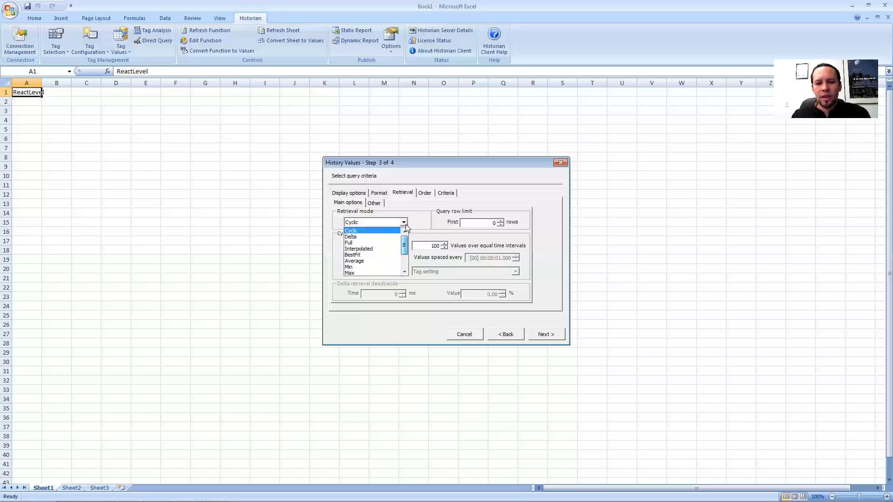
{"action": "left_click", "coordinate": [351, 231]}
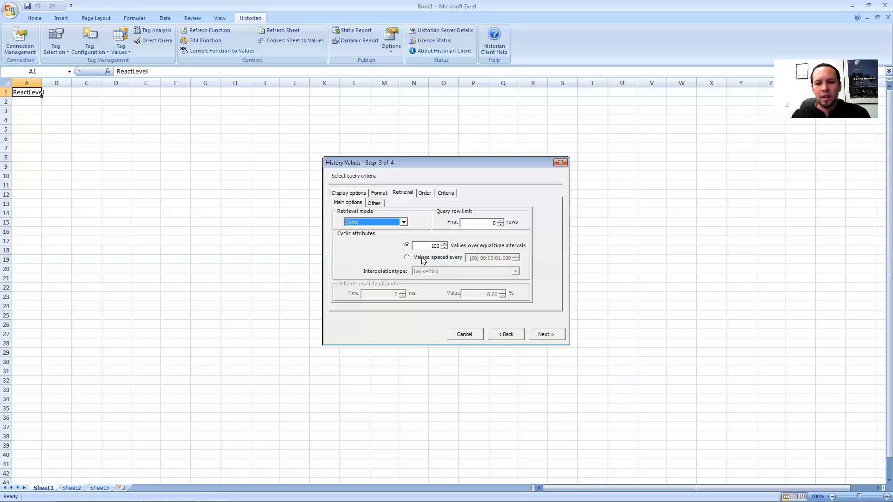
{"action": "left_click", "coordinate": [544, 334]}
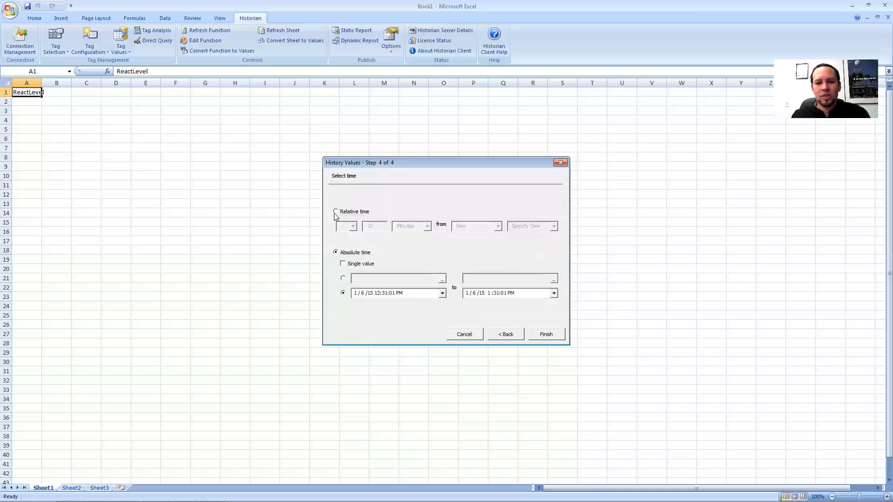
{"action": "left_click", "coordinate": [544, 334]}
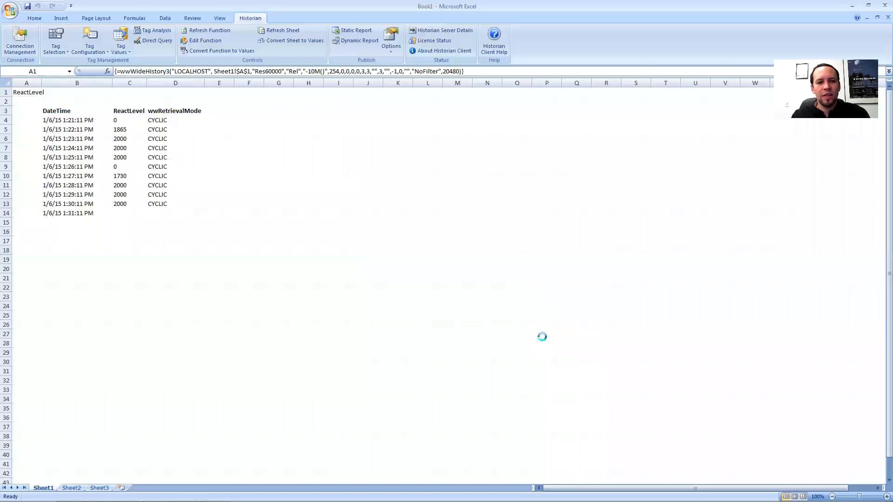